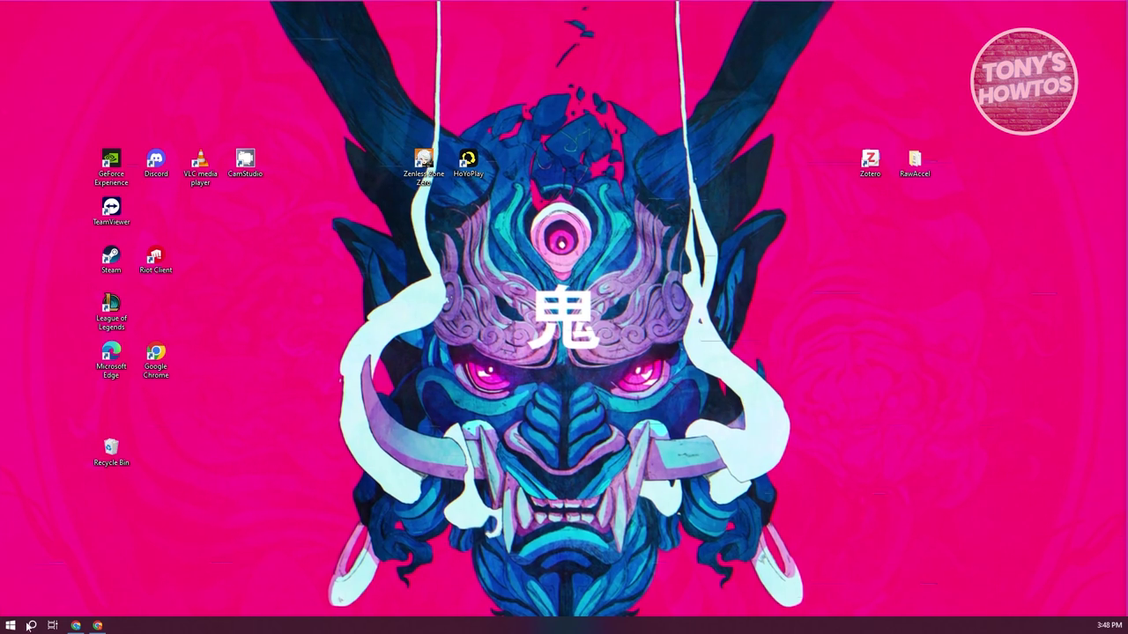
mouse_move(438, 545)
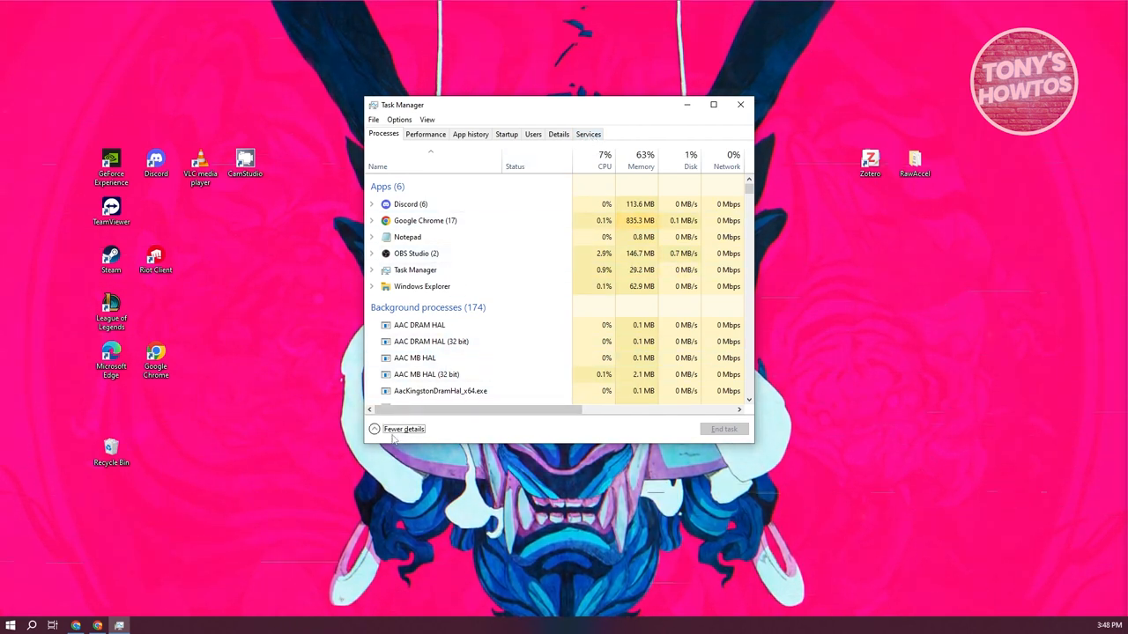
Collapse Task Manager to Fewer details, then expand it back to the full detailed view.
click(404, 429)
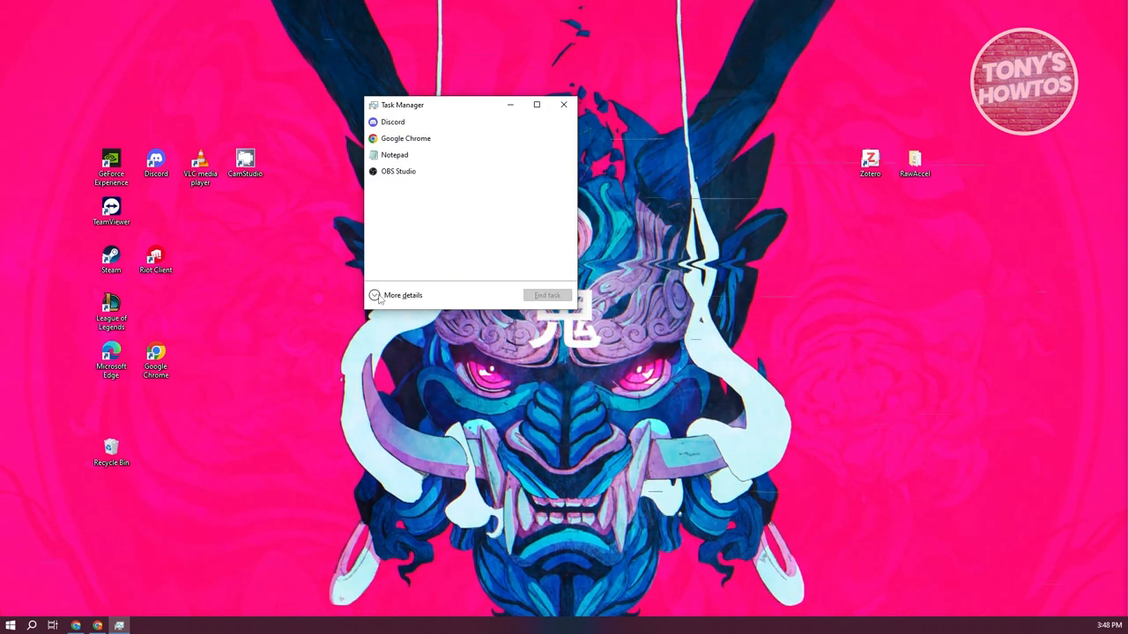
click(403, 294)
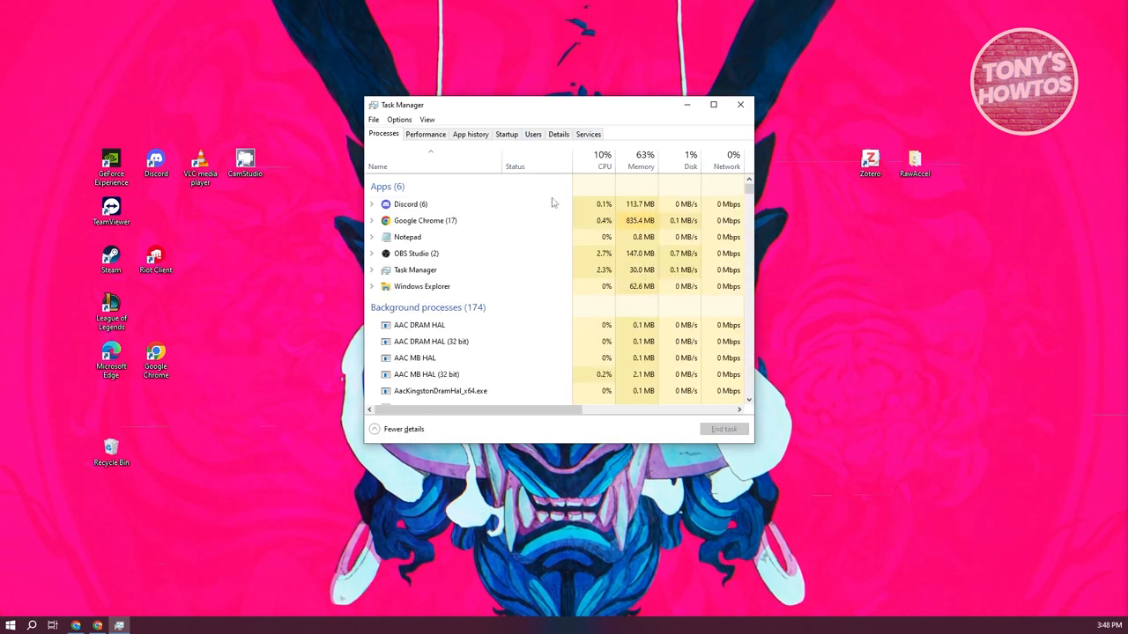
Show the Services tab sorted by Description, scrolled down to WpcMonSvc (Parental Controls).
click(588, 134)
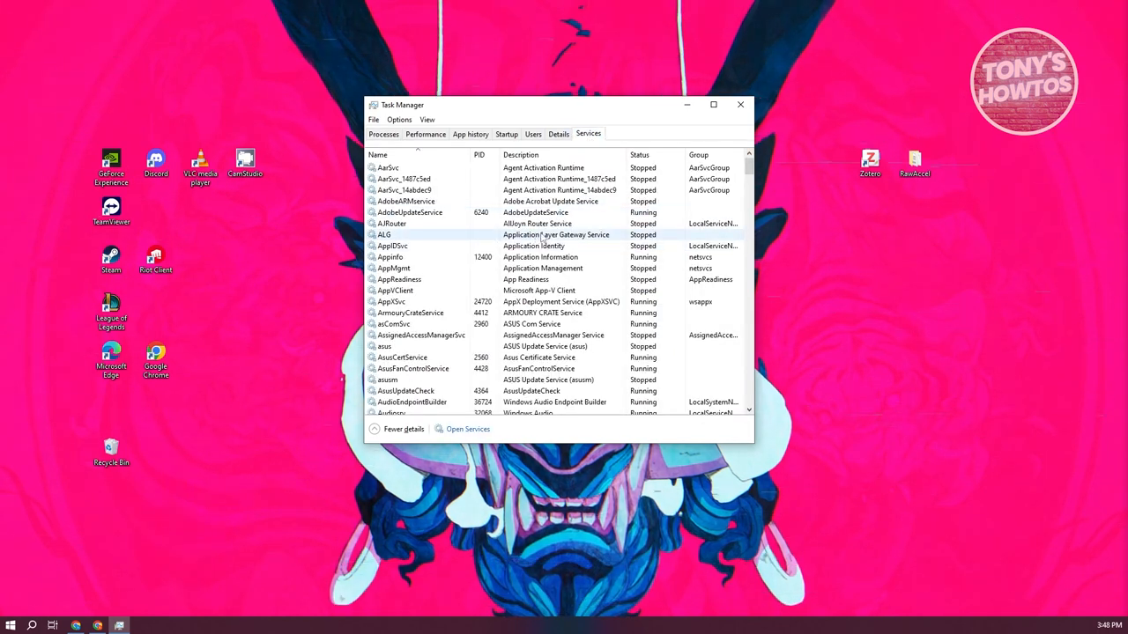
scroll(down, 3)
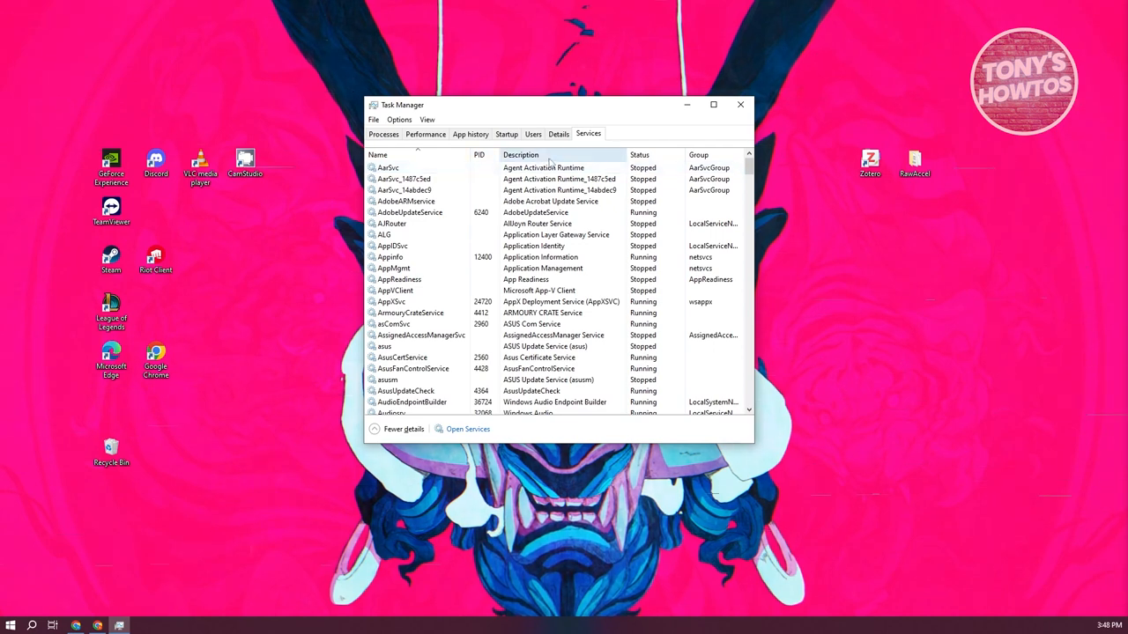
click(378, 154)
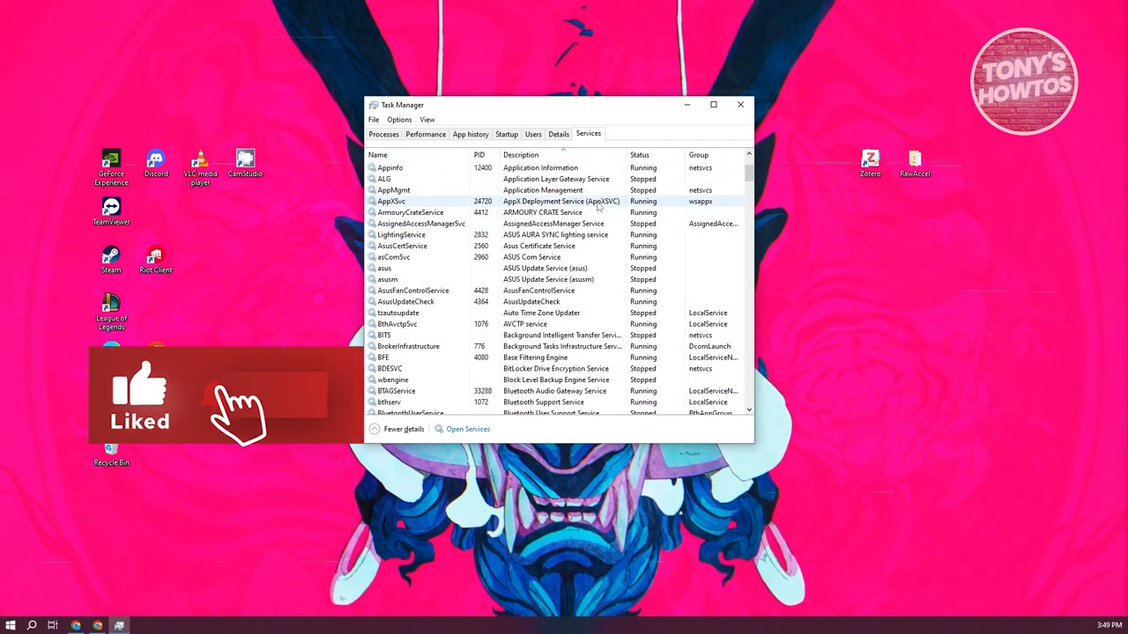
scroll(down, 3)
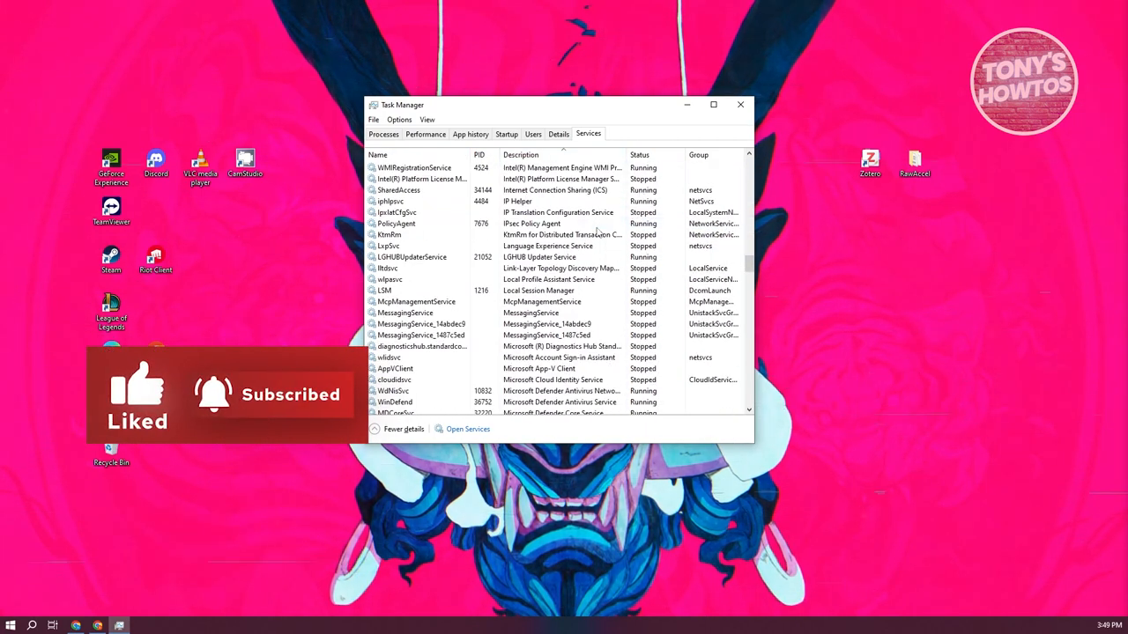
scroll(down, 3)
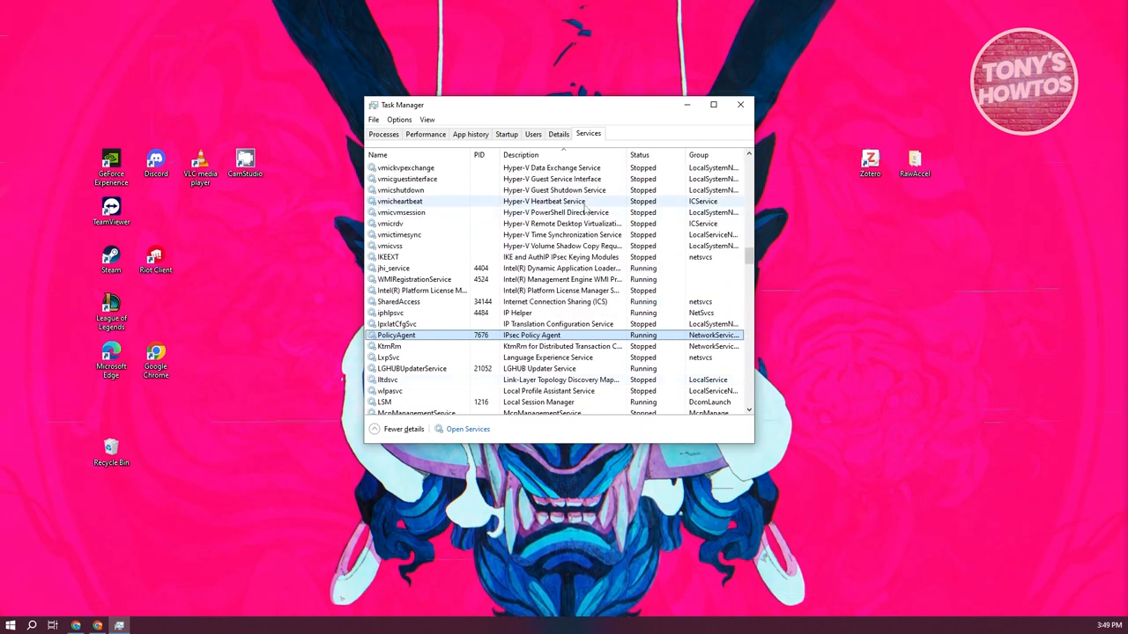
scroll(down, 3)
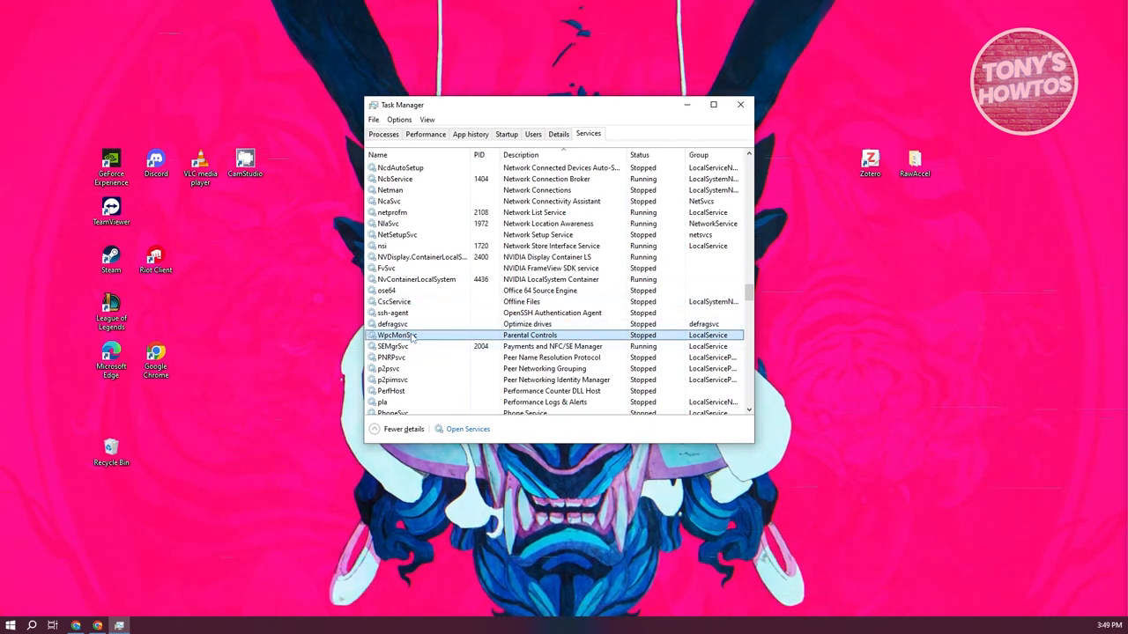
Close Task Manager and search Windows for 'services' to open the Services app.
right_click(397, 335)
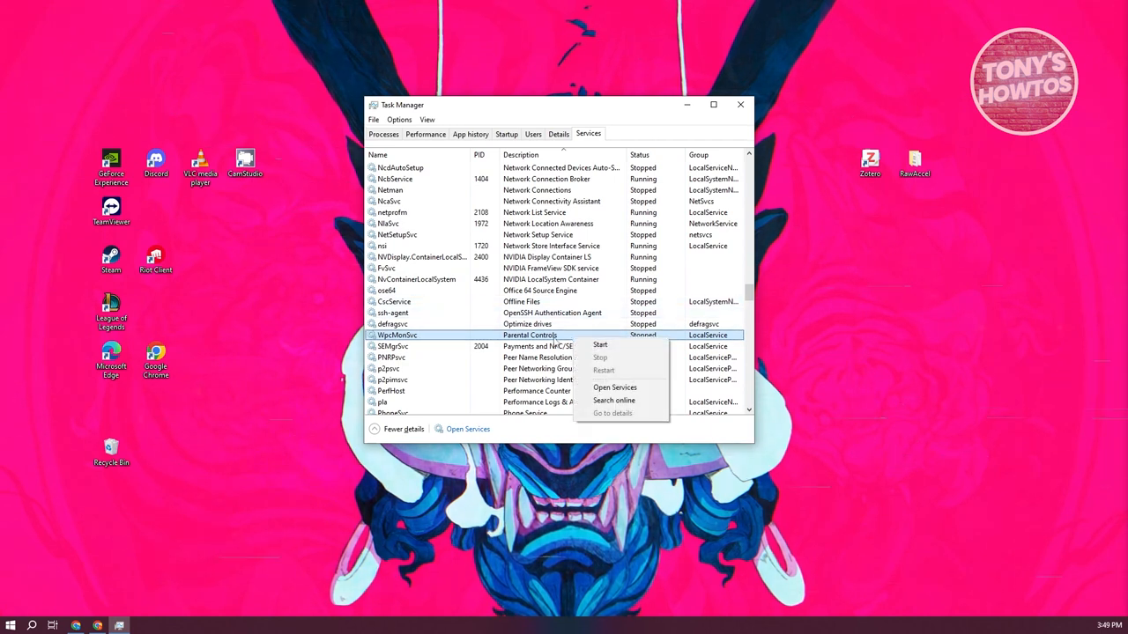
mouse_move(609, 358)
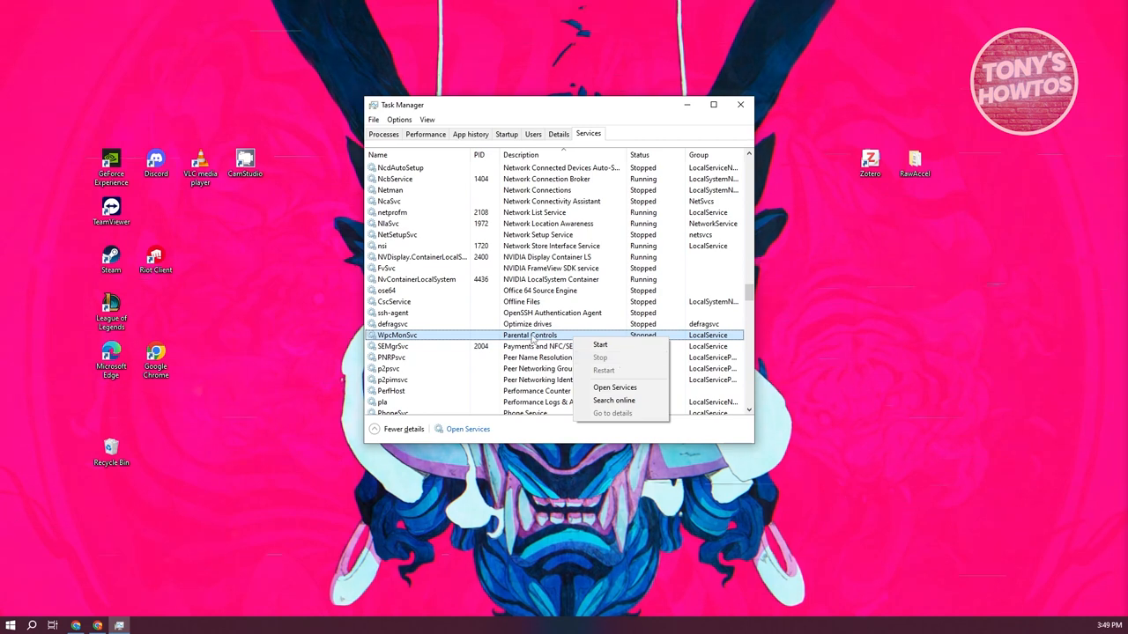
mouse_move(741, 104)
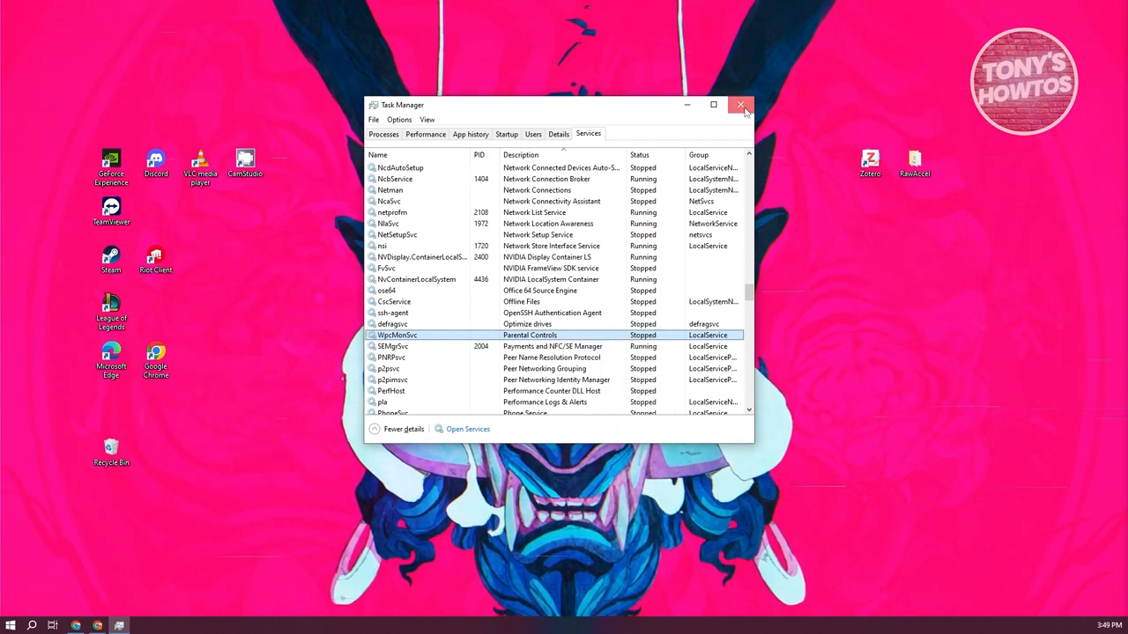
click(741, 104)
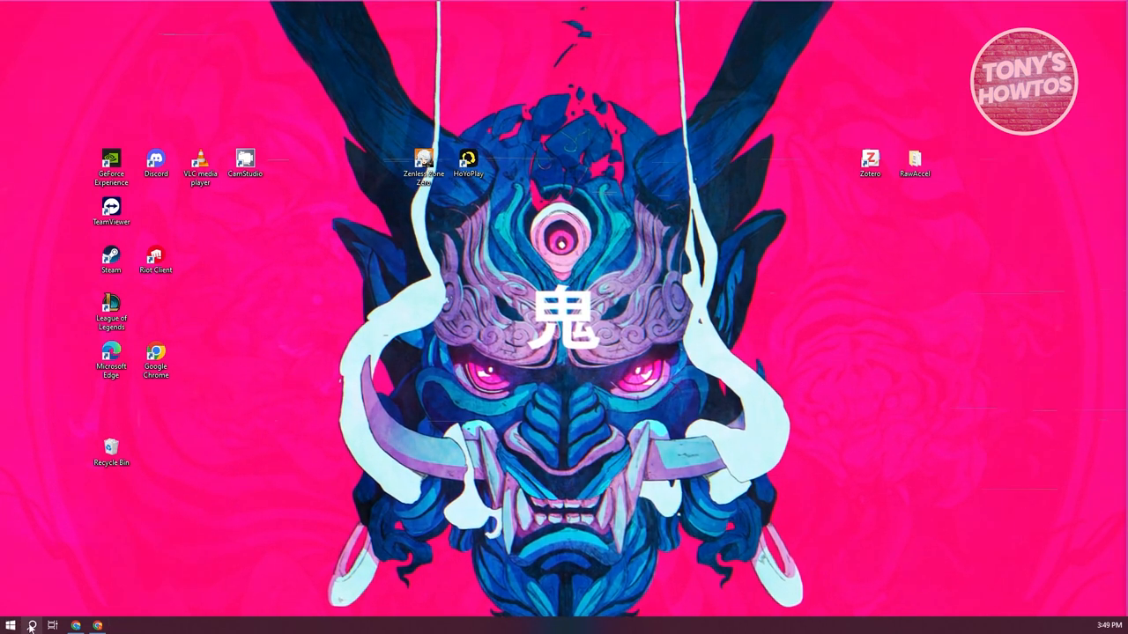
click(10, 623)
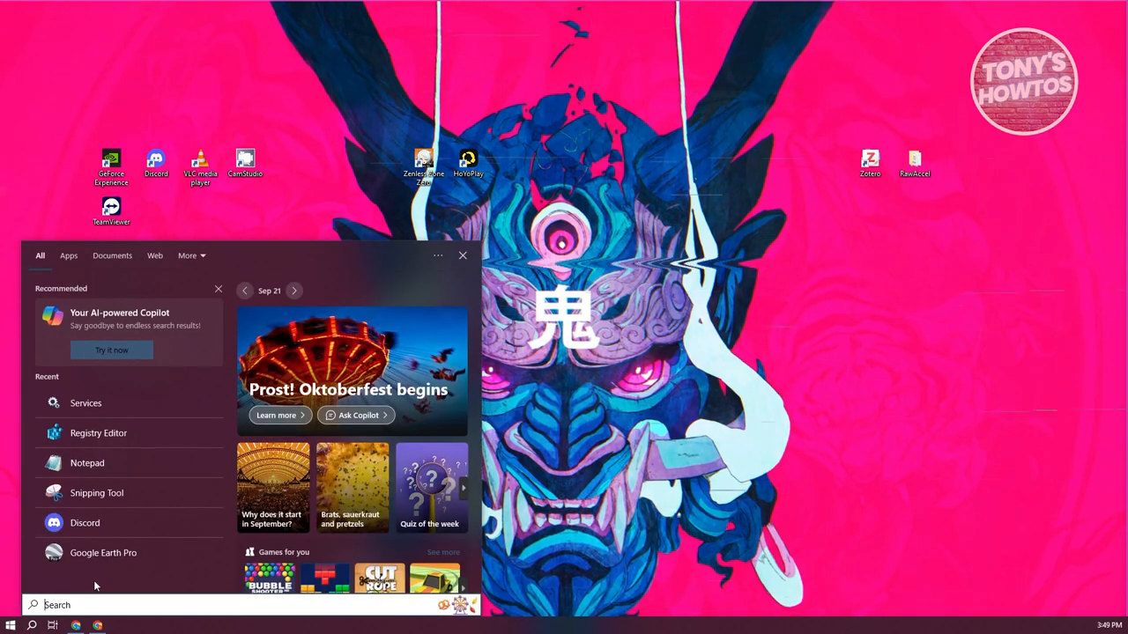
text(services)
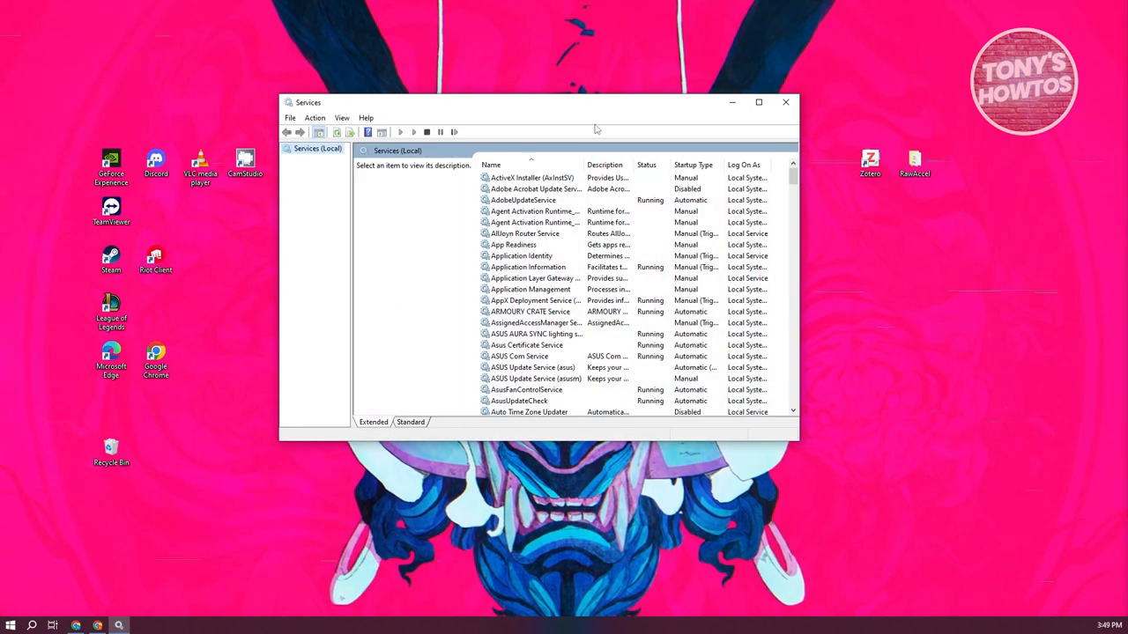
Select a service in the local services list and scroll down to Parental Controls.
click(531, 177)
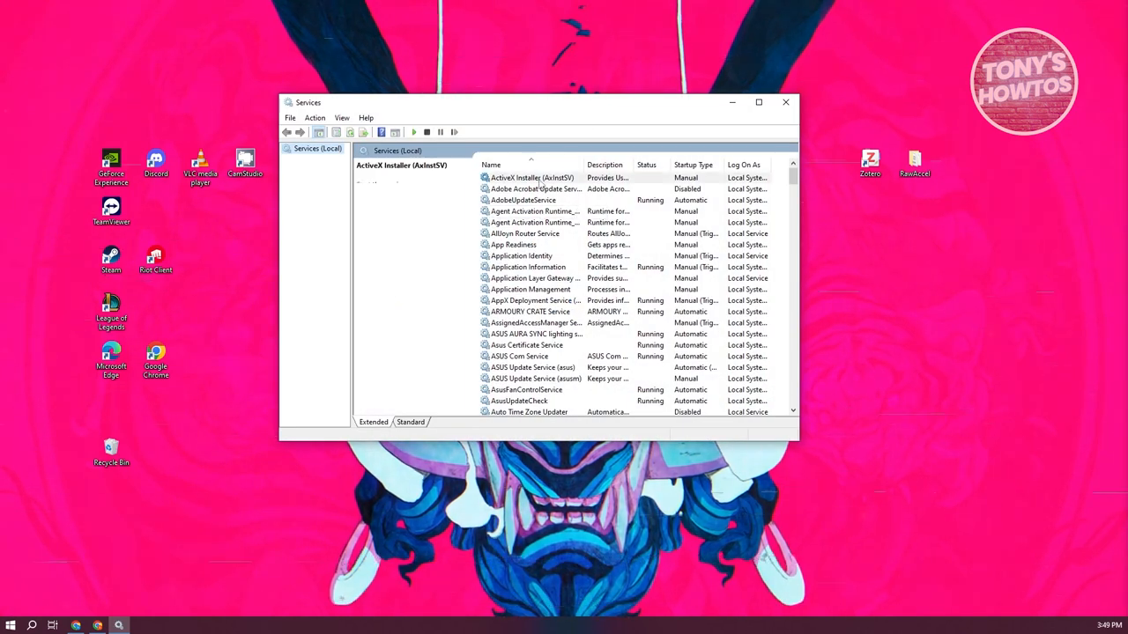
click(533, 177)
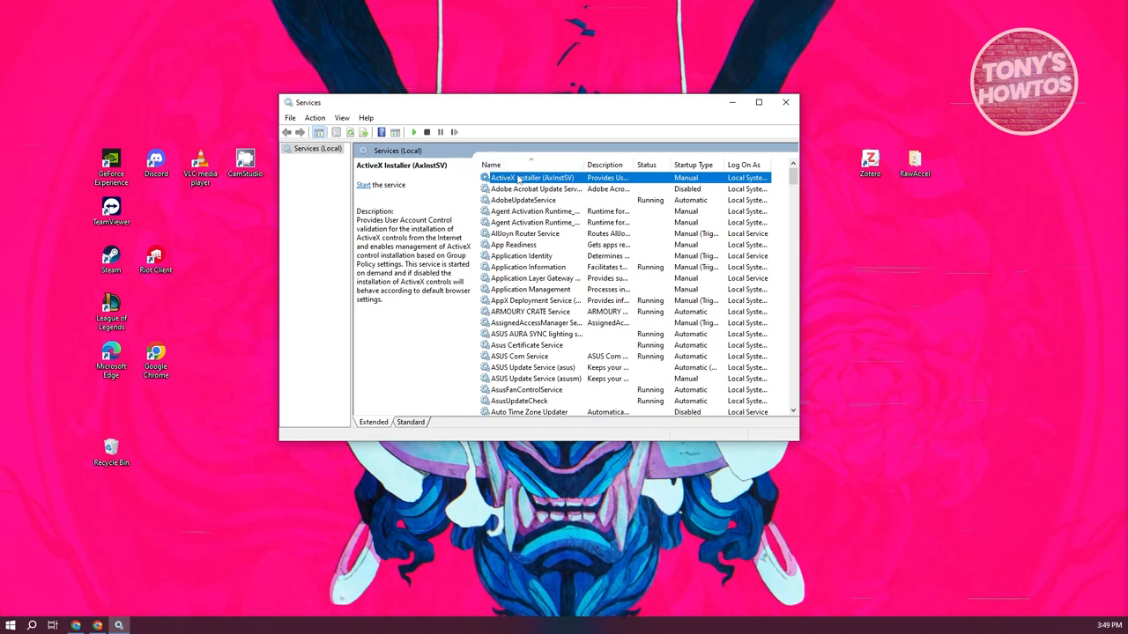
scroll(down, 3)
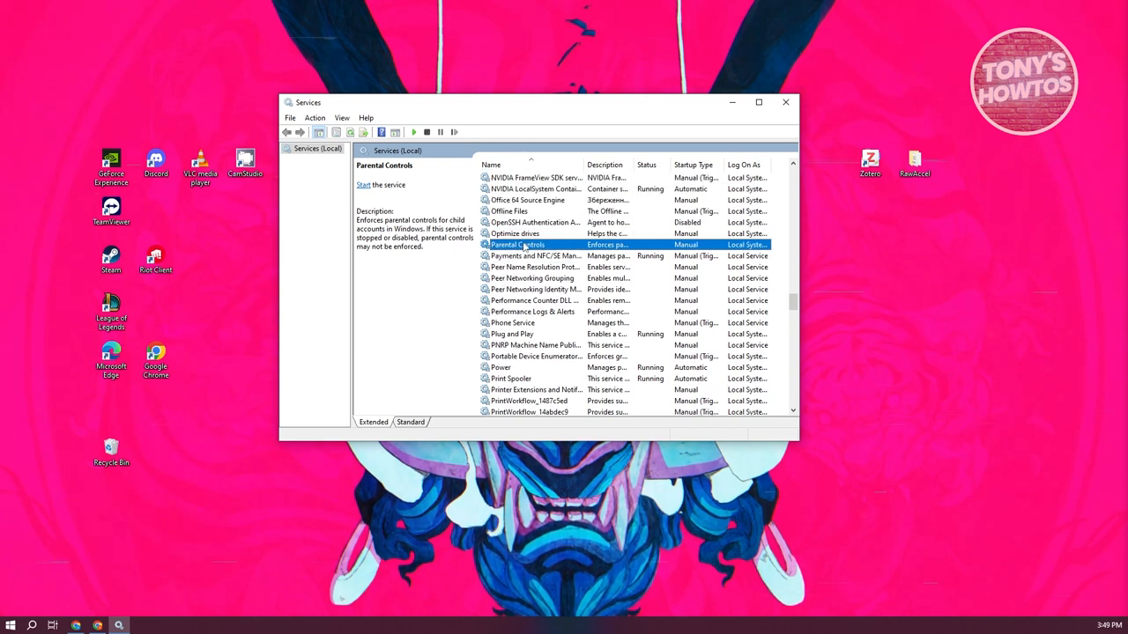
In Parental Controls properties, set the startup type to Disabled, apply, and close.
double_click(519, 244)
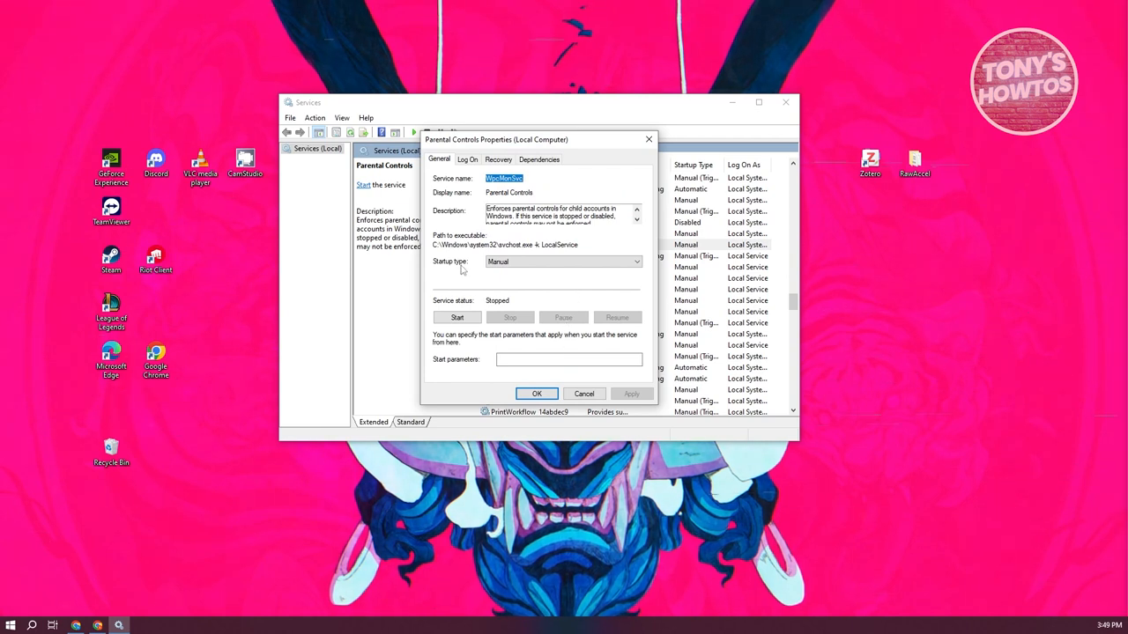
click(643, 262)
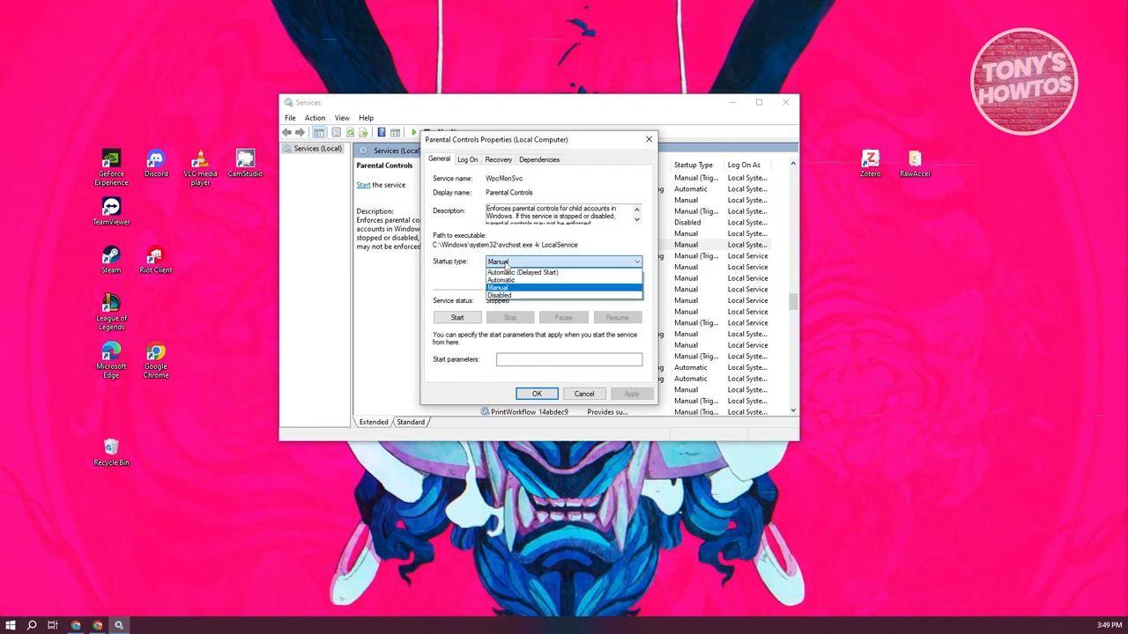
click(501, 295)
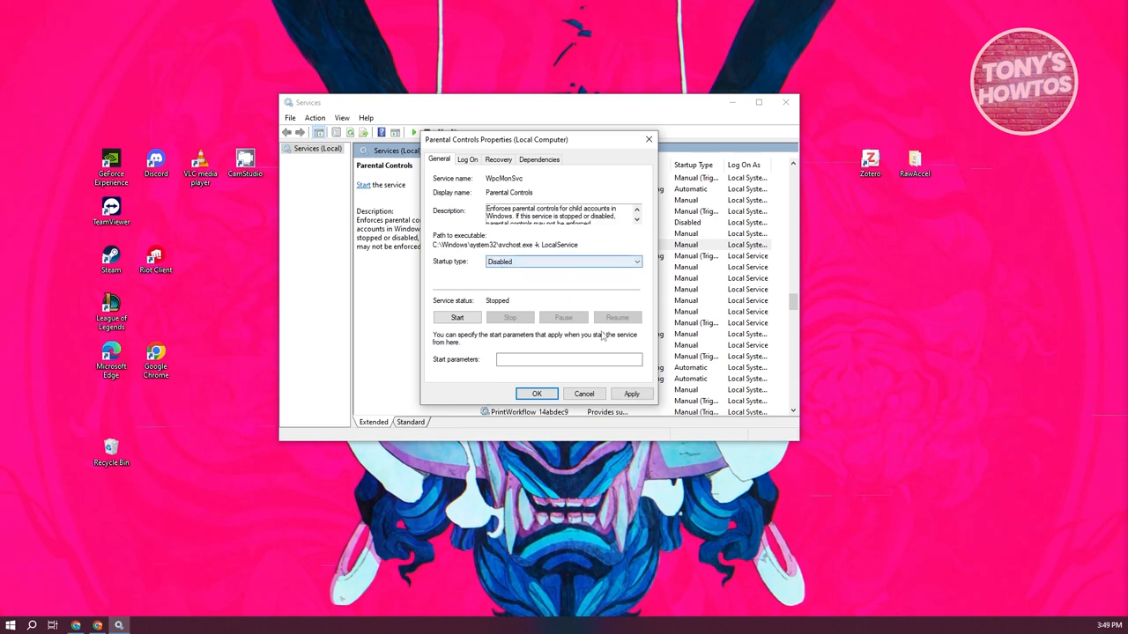
click(536, 394)
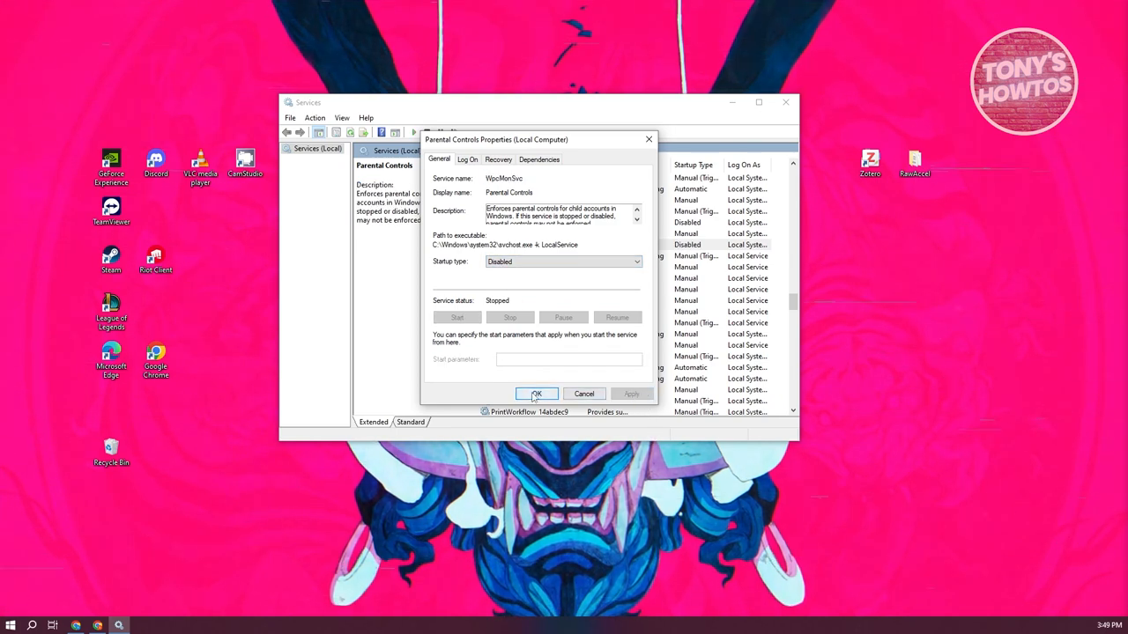
click(537, 393)
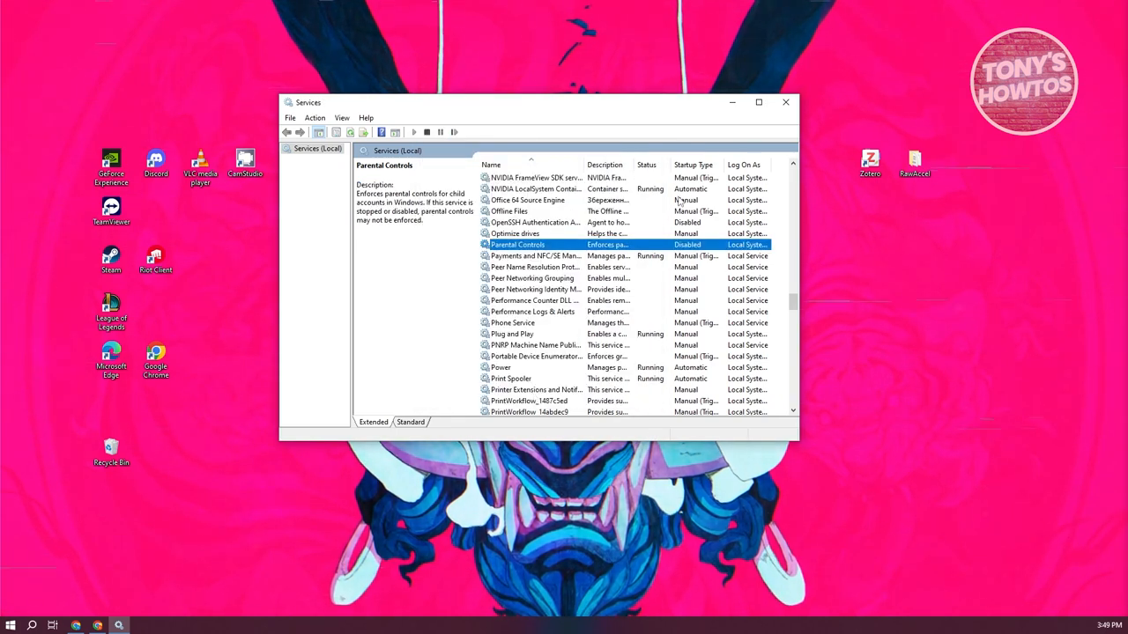